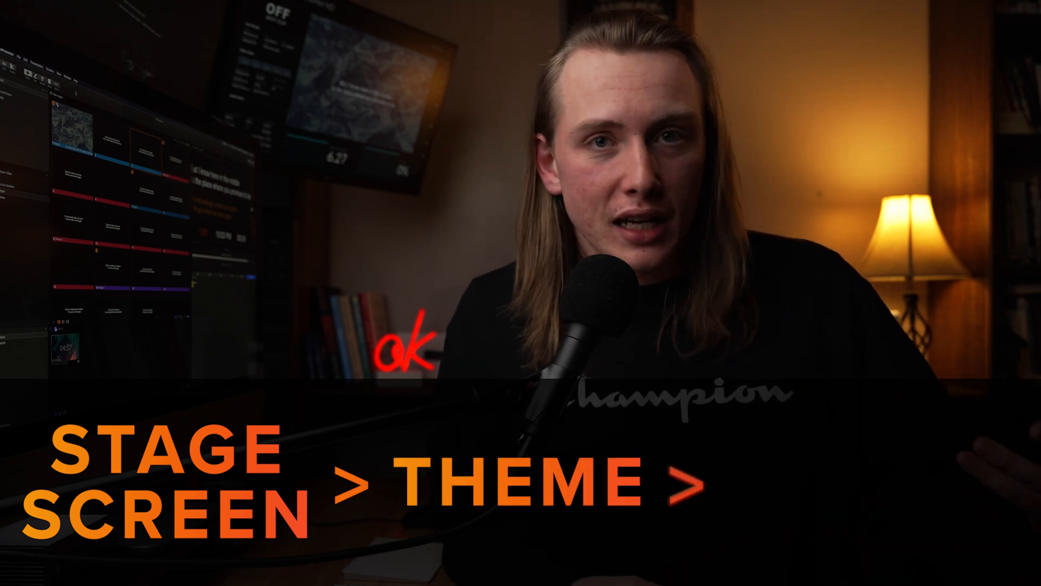
Import the Stage Screen Template - Church Media Training .proTheme file from PP7 Templates.
left_click(100, 6)
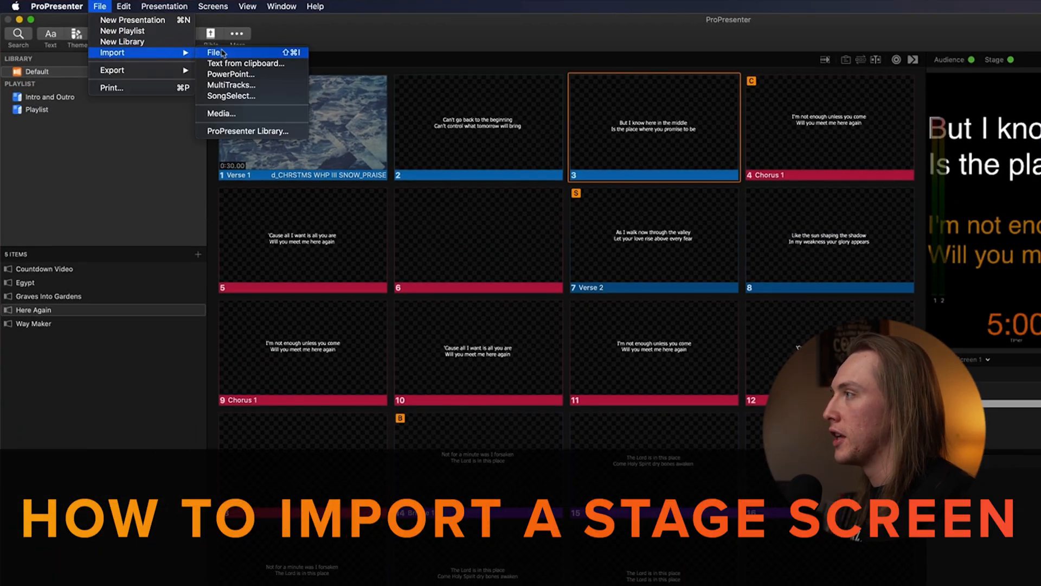
left_click(215, 53)
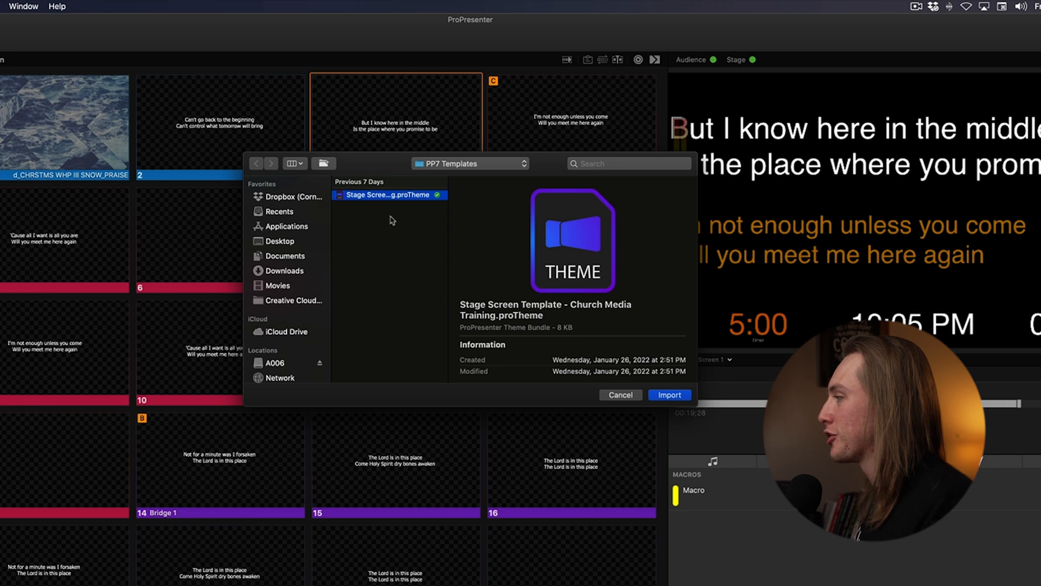
left_click(669, 394)
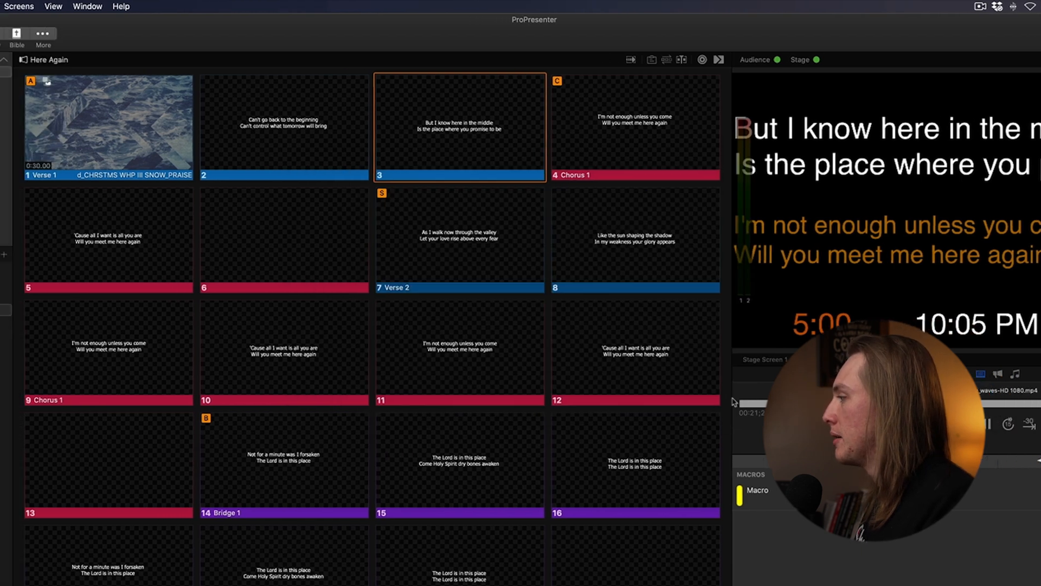
left_click(77, 33)
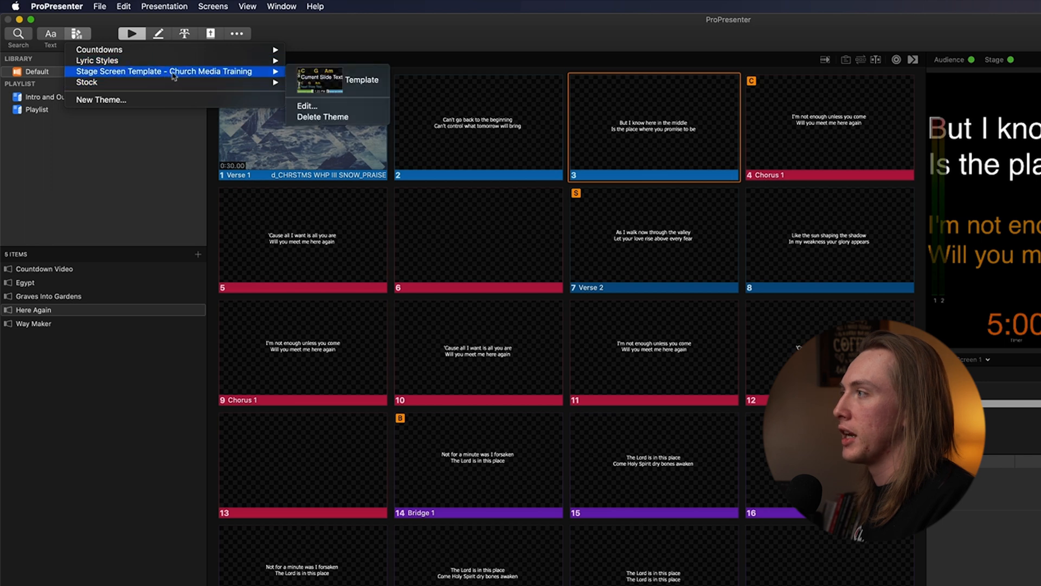
mouse_move(334, 107)
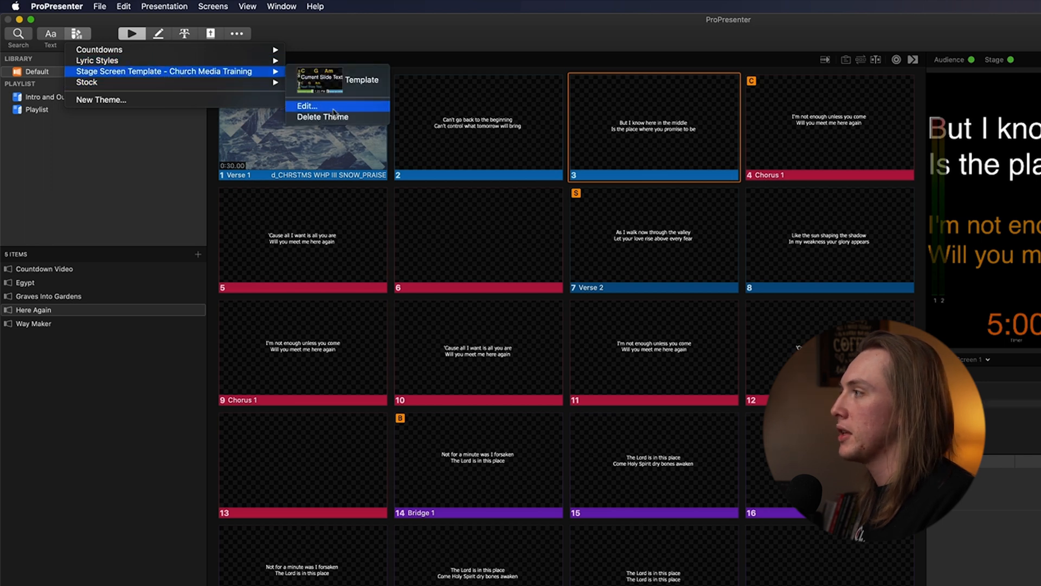
Edit the Stage Screen Template theme to show its Current/Next Stacked - Music layout.
left_click(306, 107)
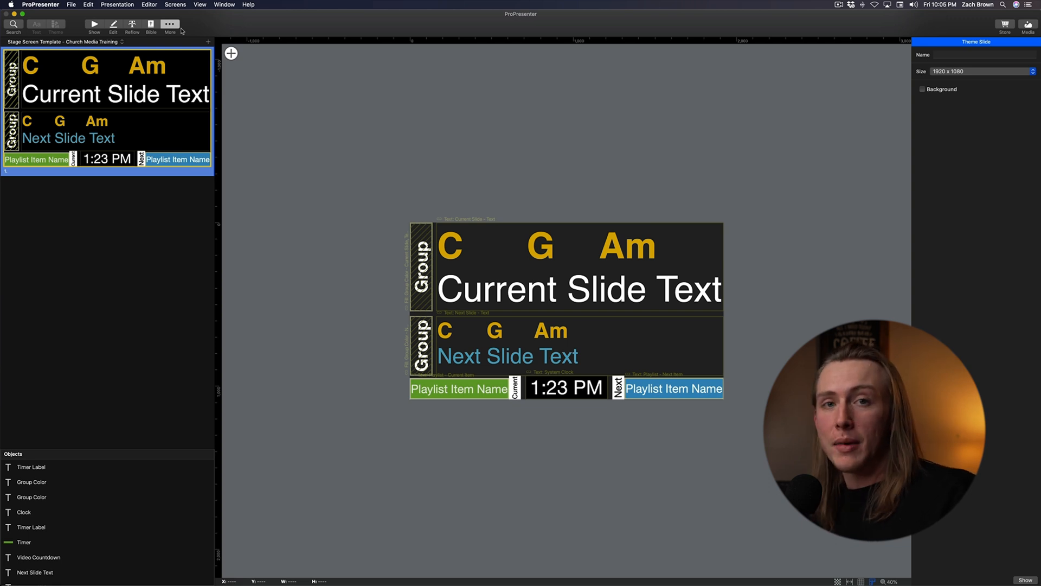
left_click(169, 26)
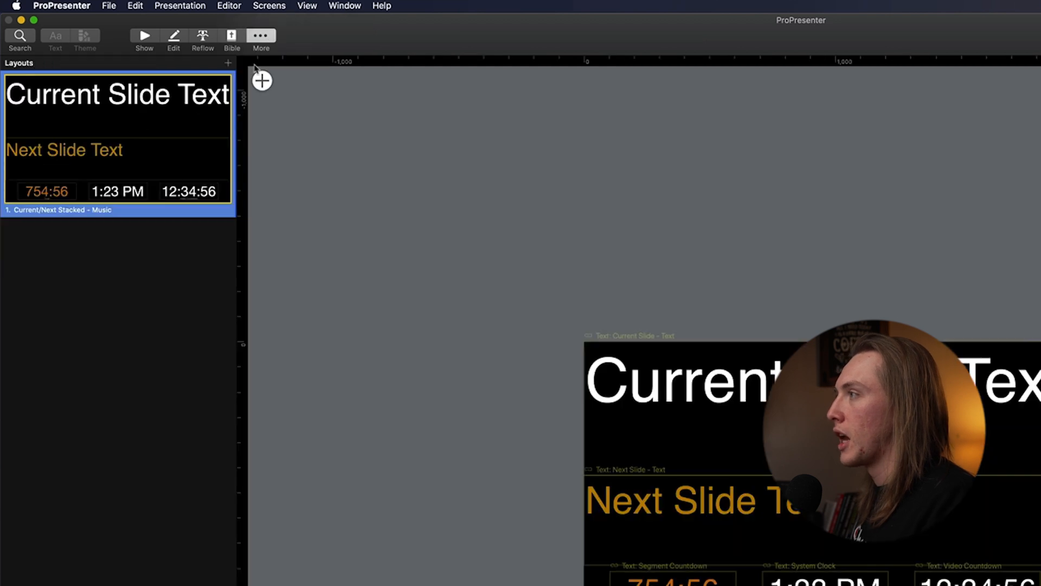
Add a Blank stage layout, paste the chord-chart template objects, and close the editor.
left_click(228, 63)
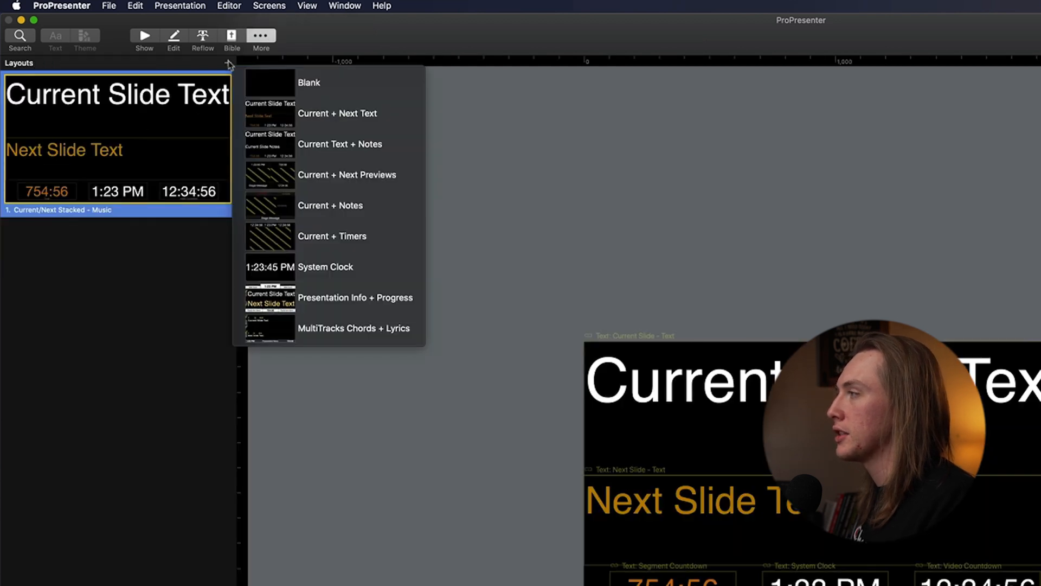
mouse_move(308, 83)
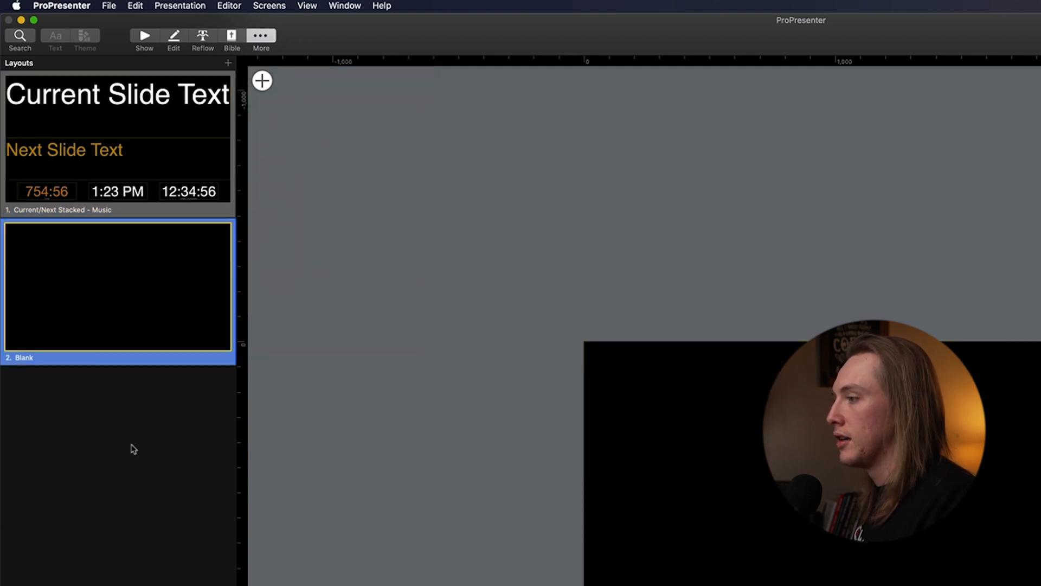
double_click(118, 286)
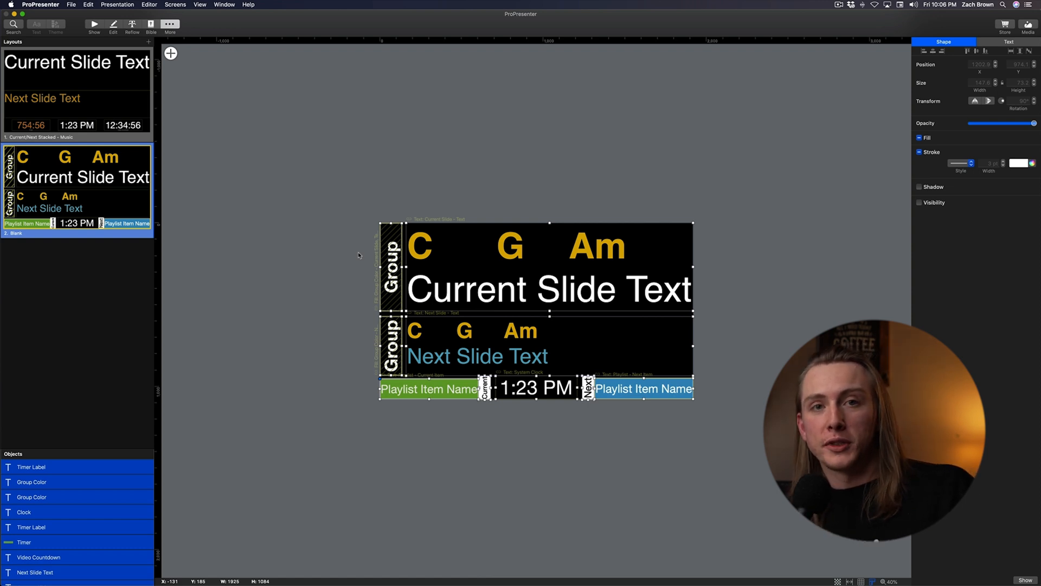
left_click(92, 288)
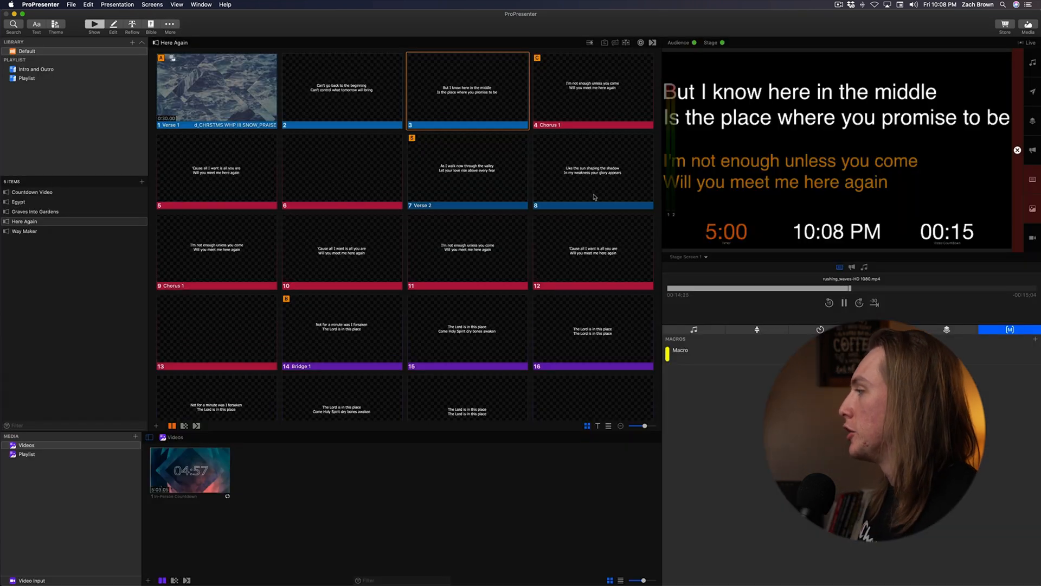
Open the stage screen options to assign a layout to Stage Screen 1.
left_click(593, 170)
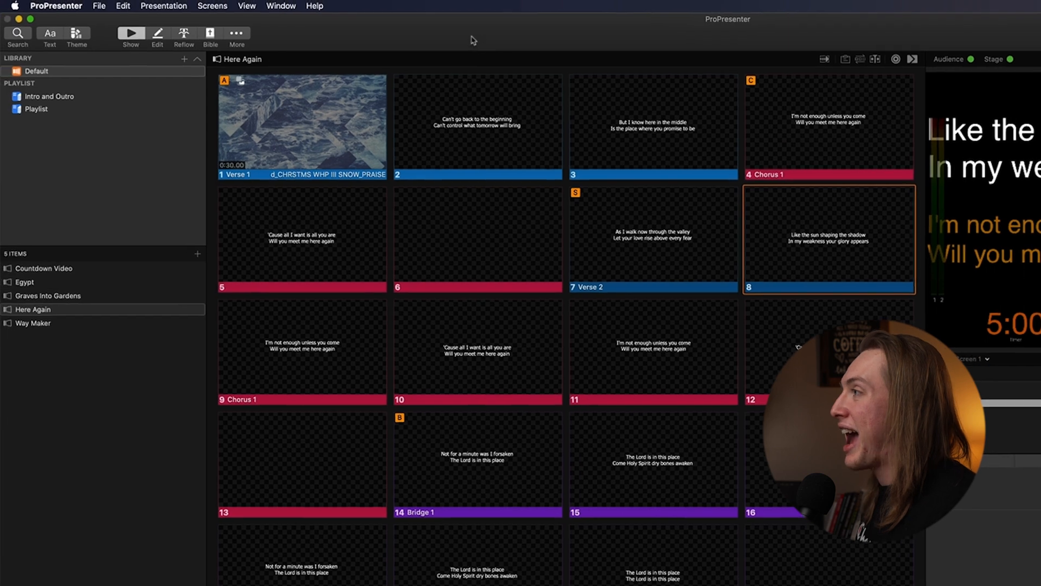
left_click(213, 6)
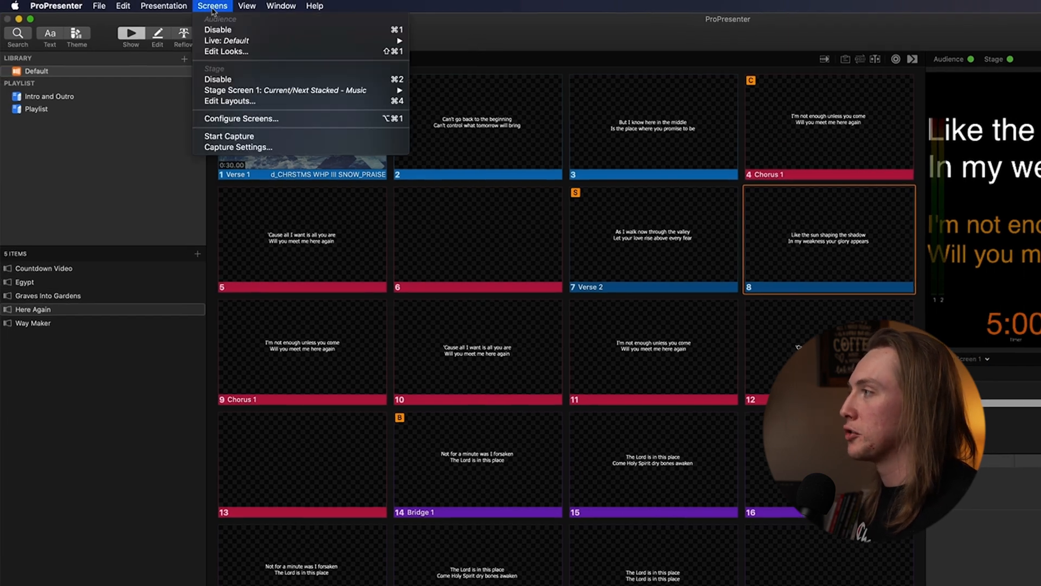
mouse_move(286, 91)
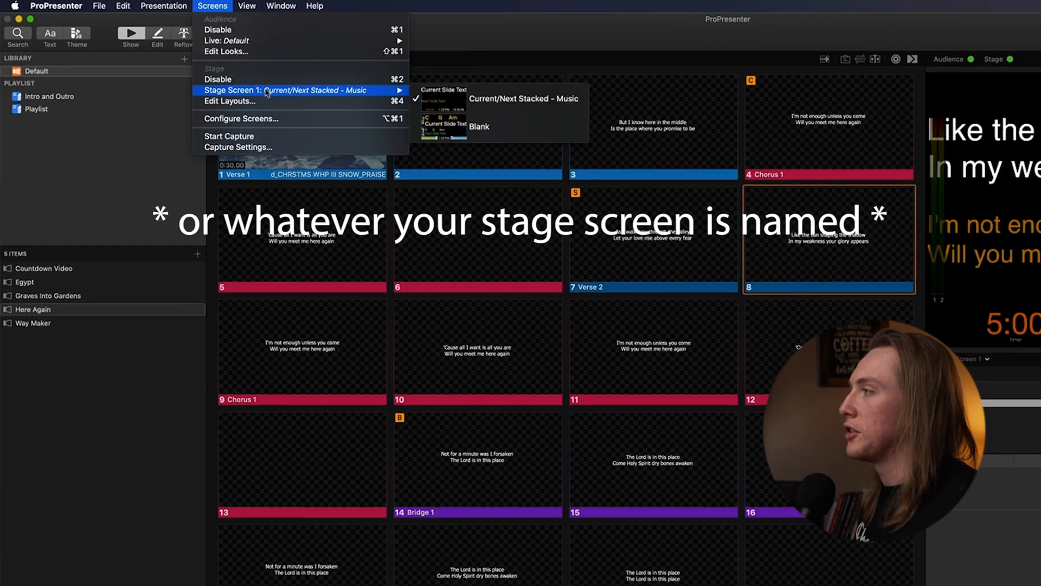
mouse_move(484, 127)
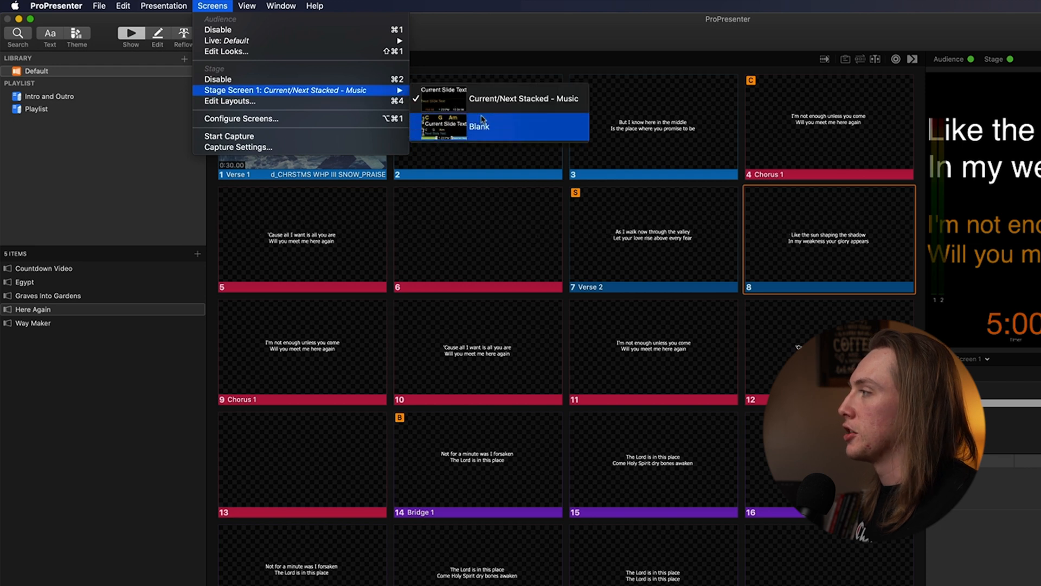
mouse_move(512, 130)
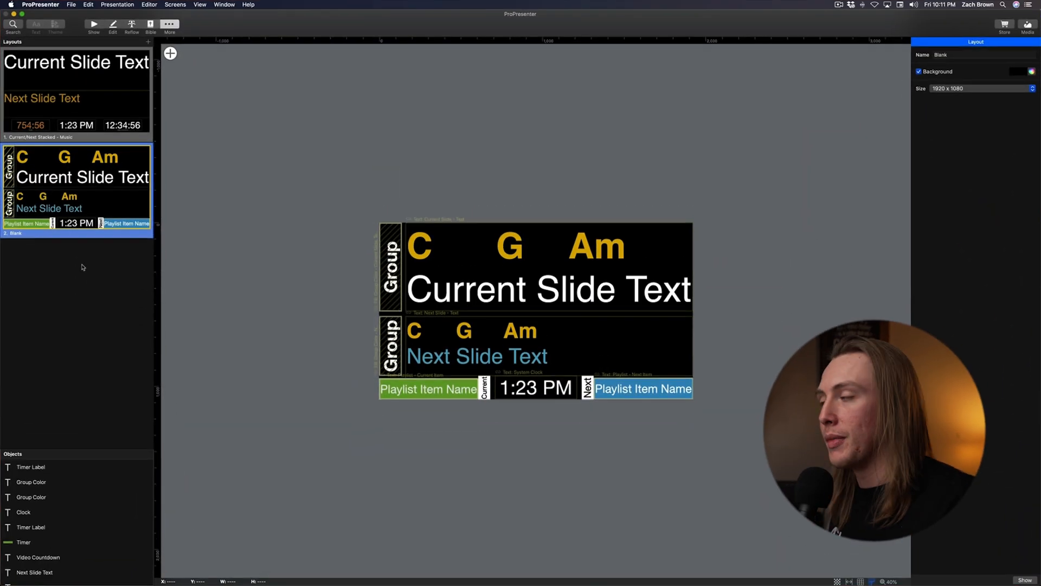
mouse_move(462, 310)
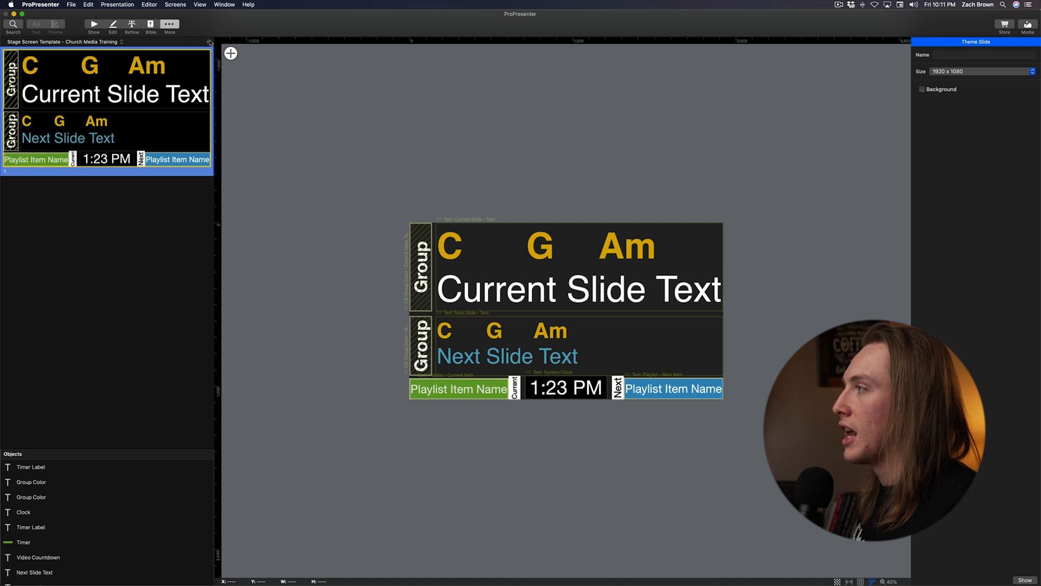
Add a theme slide, delete its placeholder Text box, and paste the chord-chart objects.
left_click(208, 42)
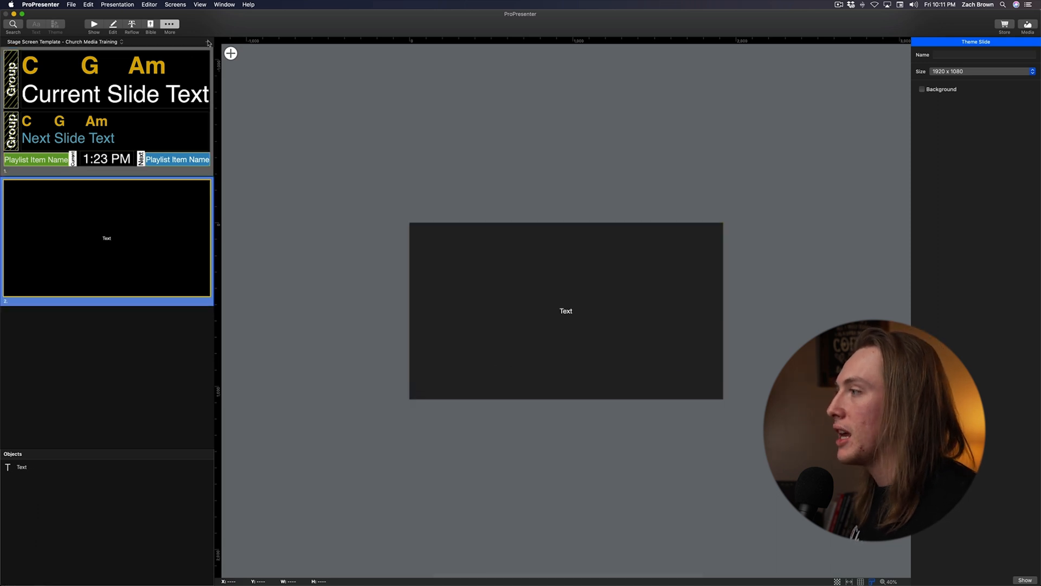
left_click(565, 310)
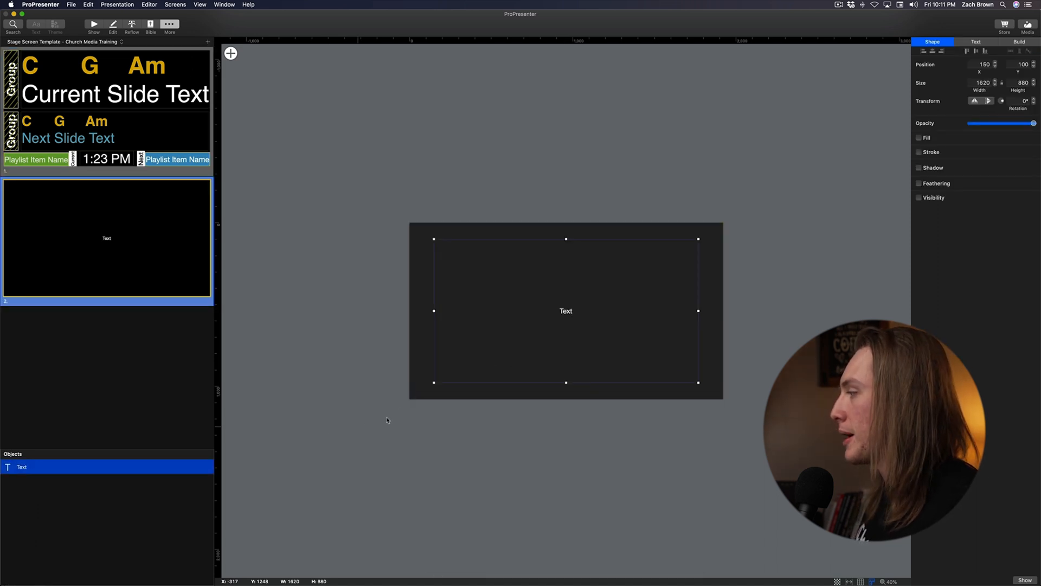
left_click(399, 411)
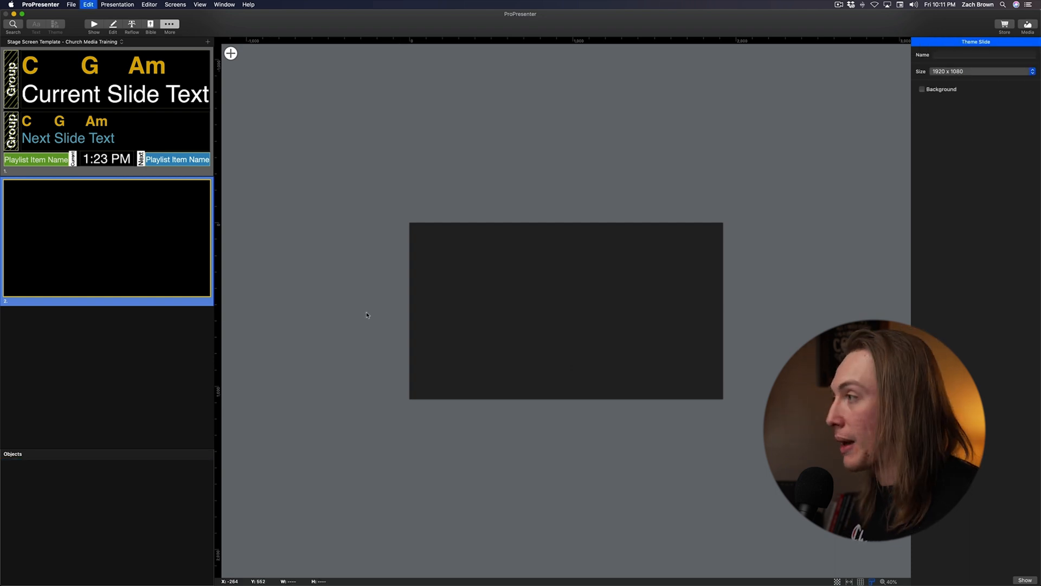
left_click(106, 237)
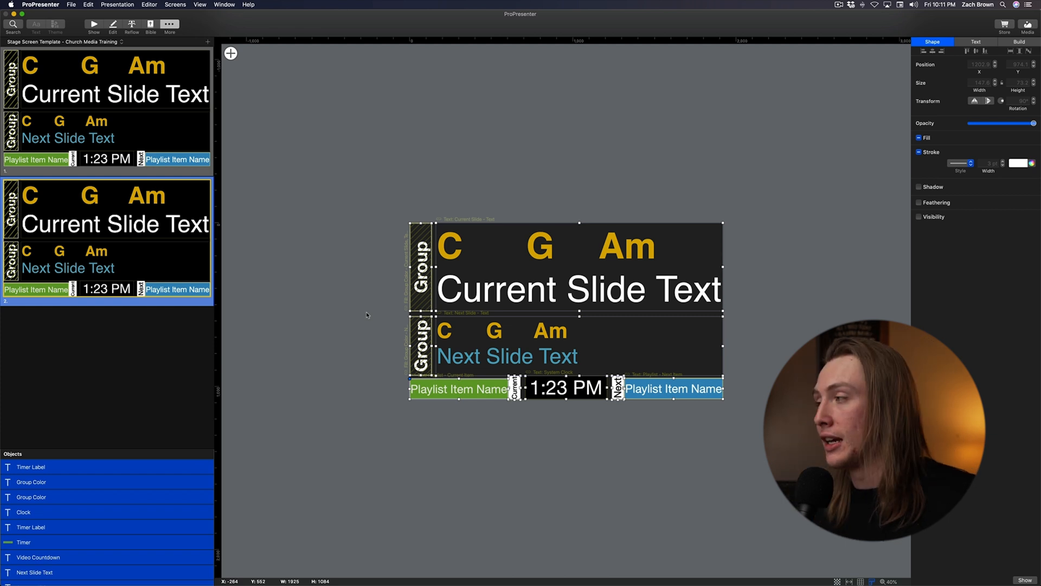
mouse_move(123, 340)
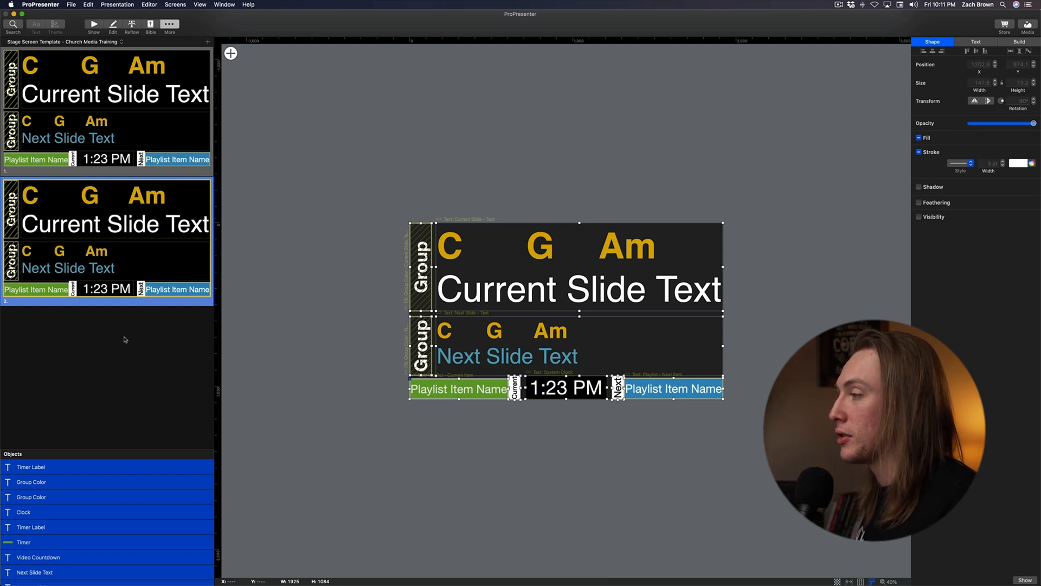
mouse_move(136, 264)
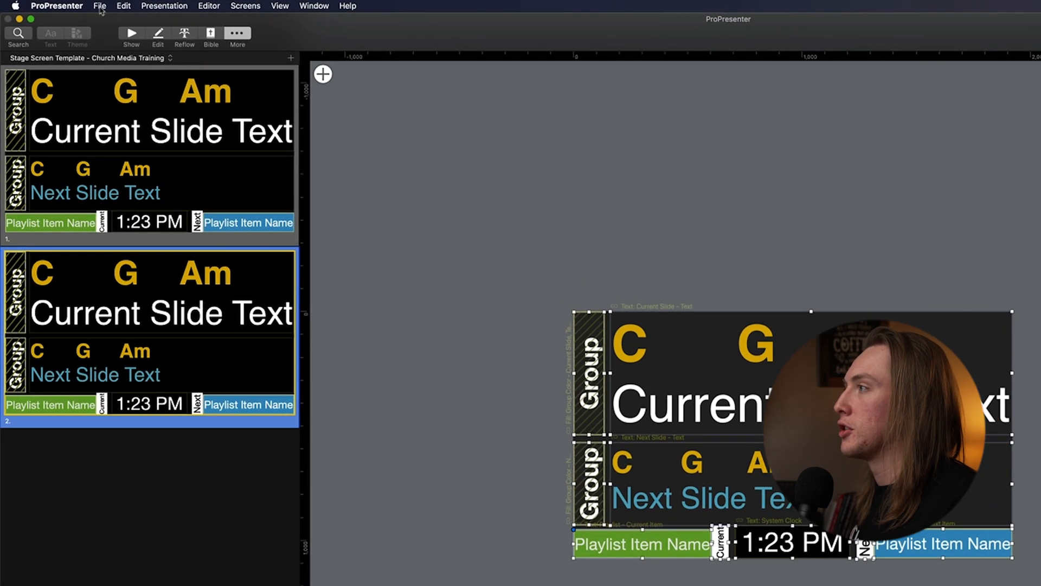
Export themes with none selected except Stage Screen Template - Church Media Training.
left_click(99, 6)
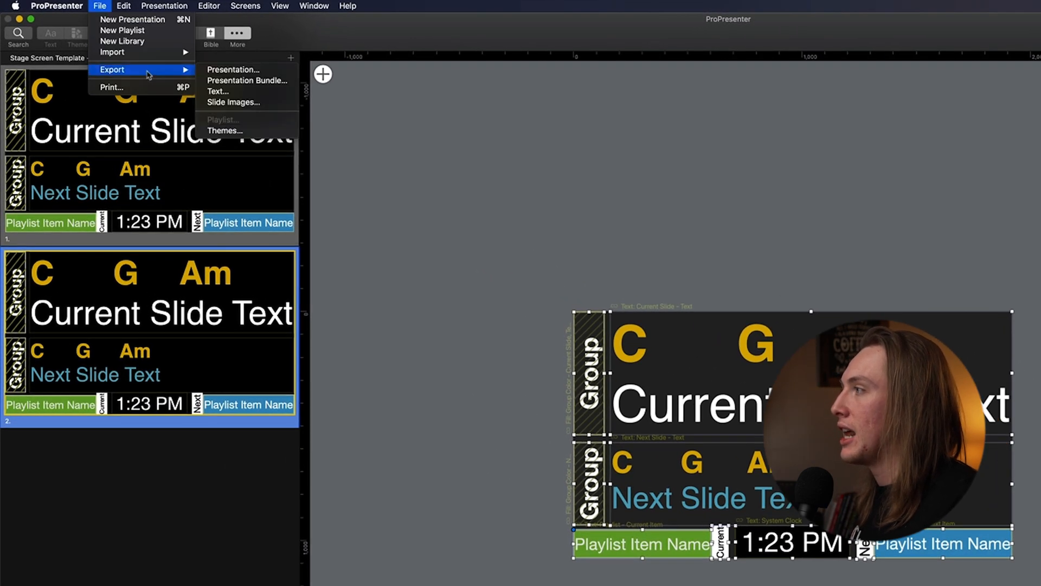
mouse_move(224, 130)
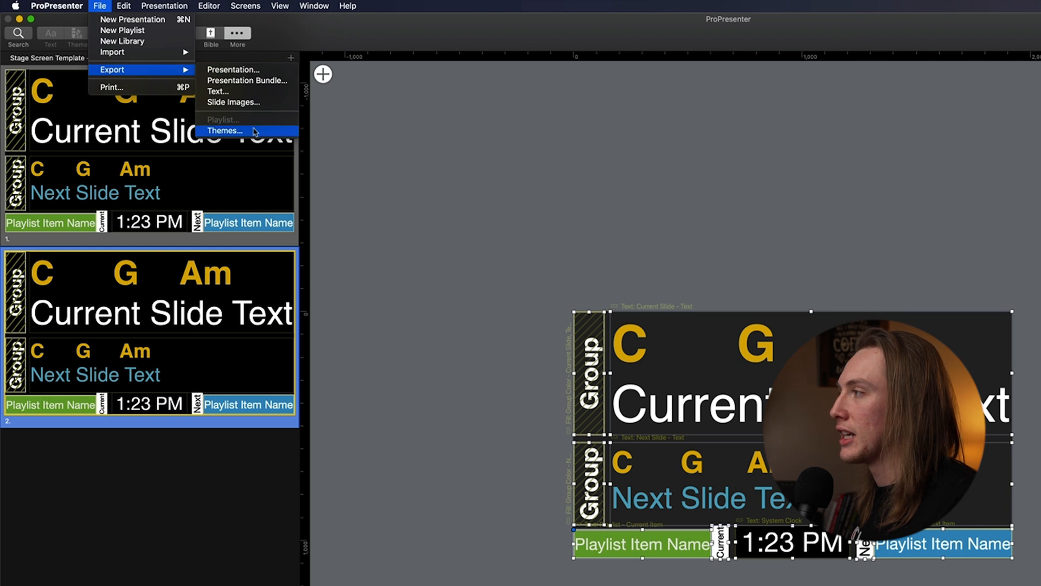
left_click(225, 130)
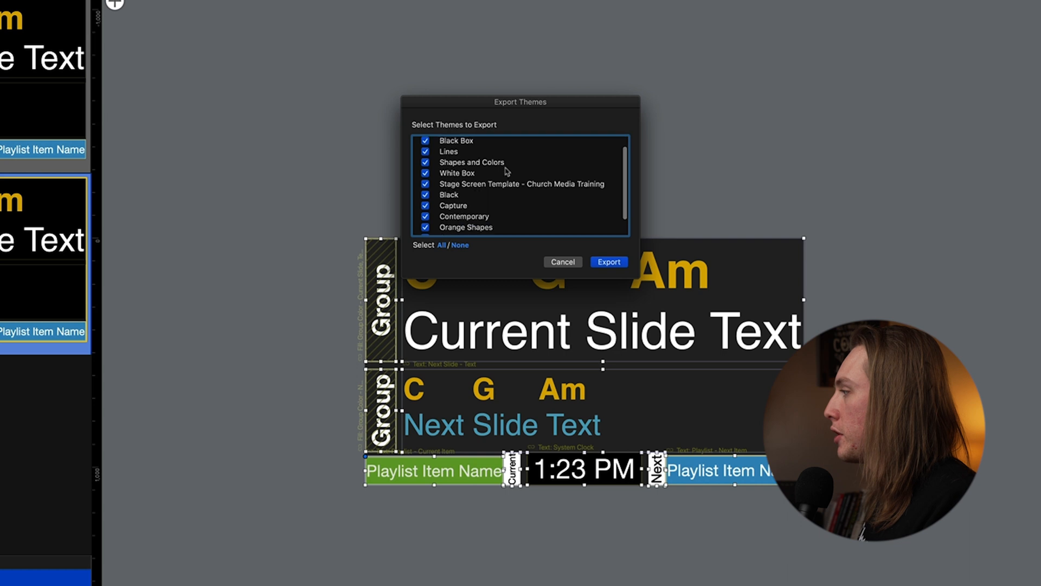
left_click(459, 244)
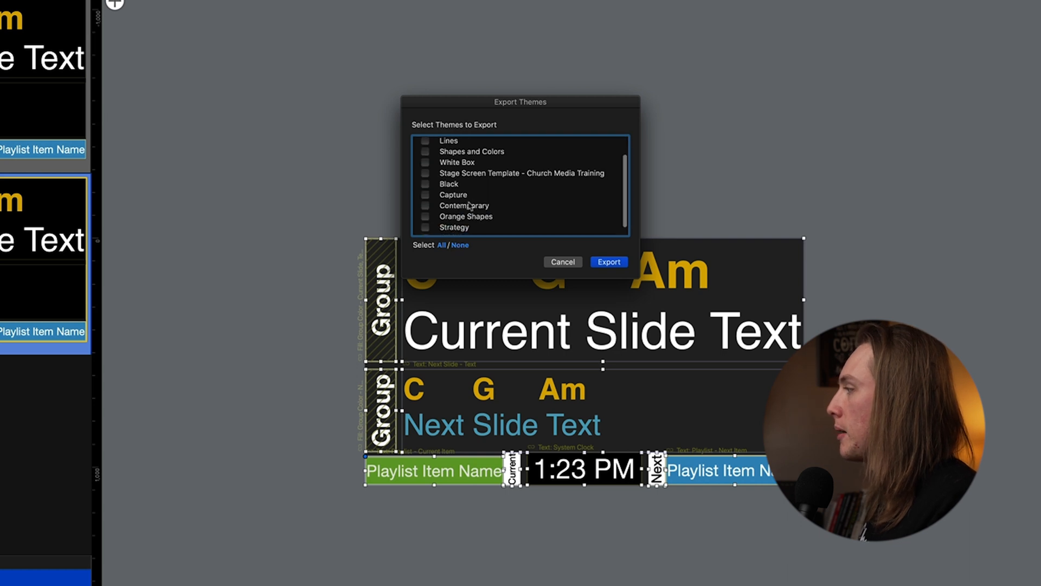
left_click(521, 172)
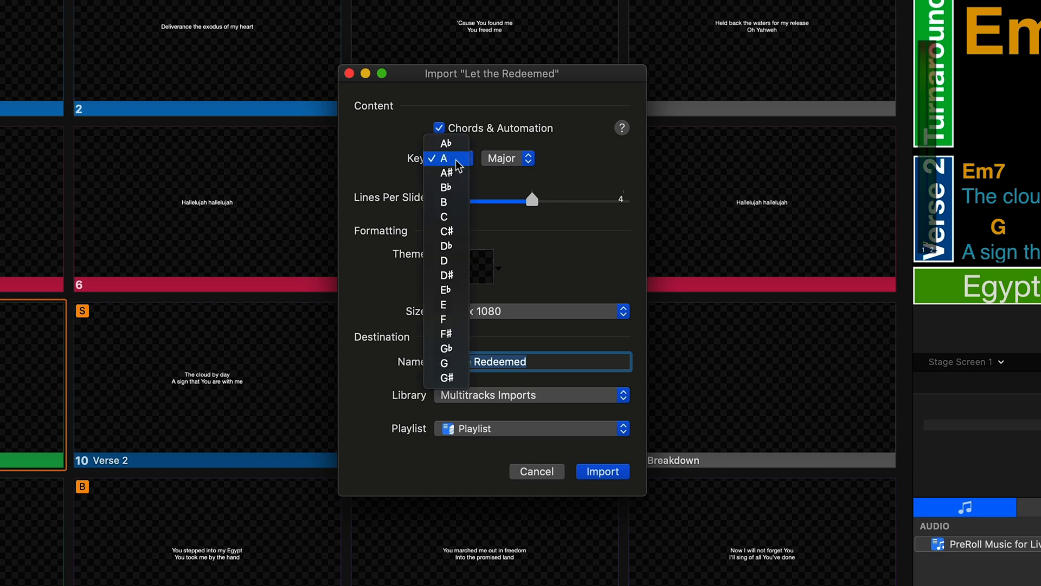
Import Let the Redeemed in A Major with Chords & Automation enabled.
left_click(444, 158)
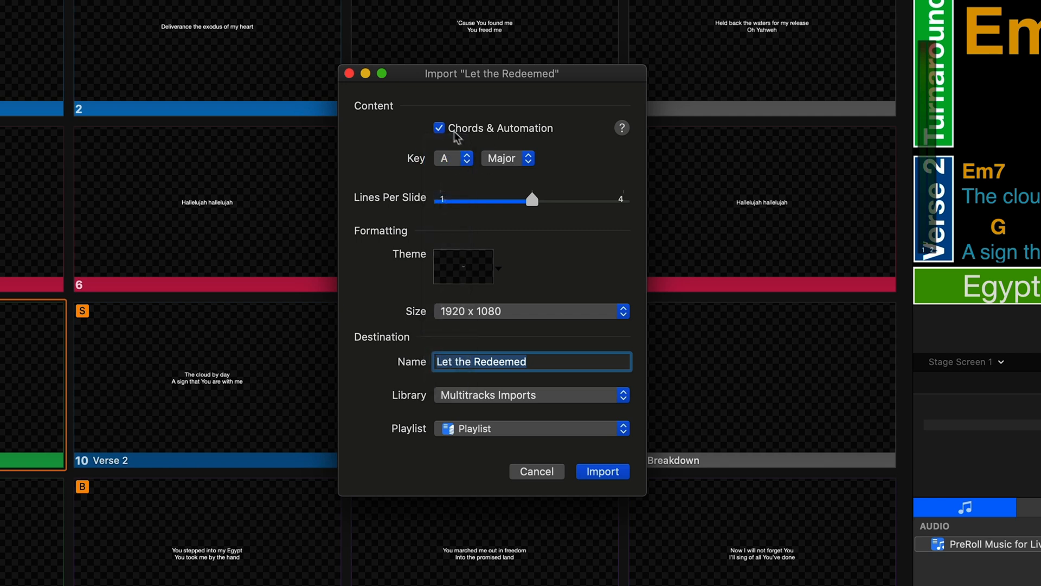
left_click(601, 471)
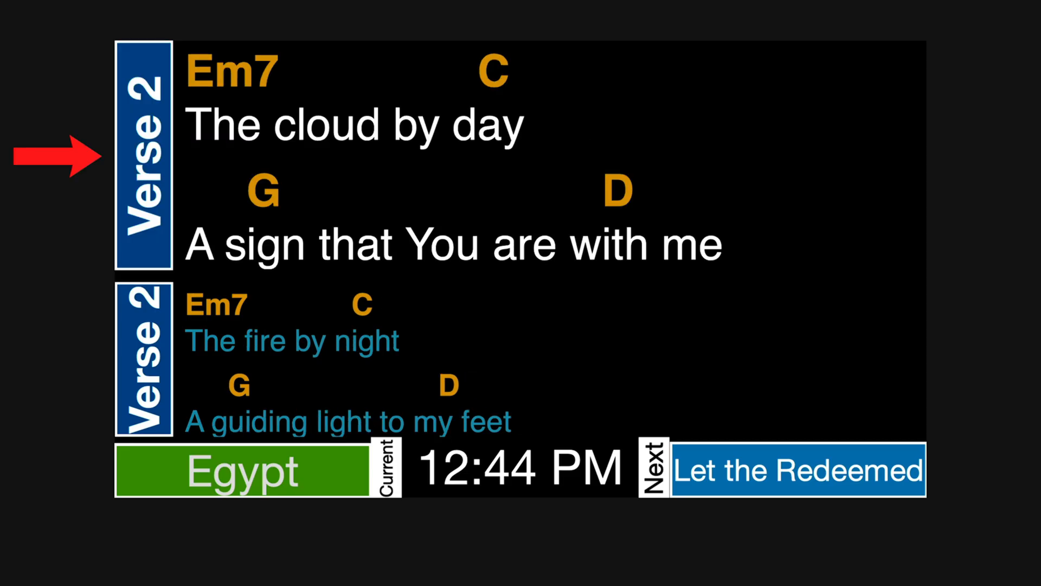